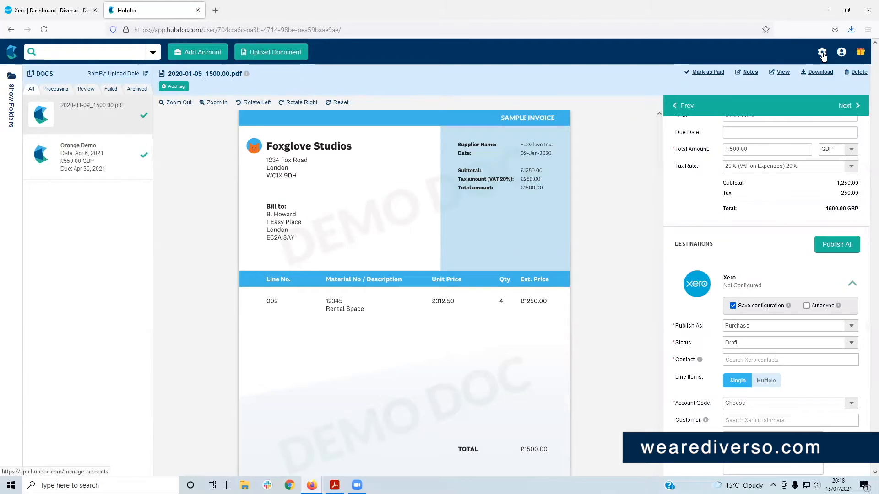
Open Manage Accounts from the settings gear icon.
click(822, 52)
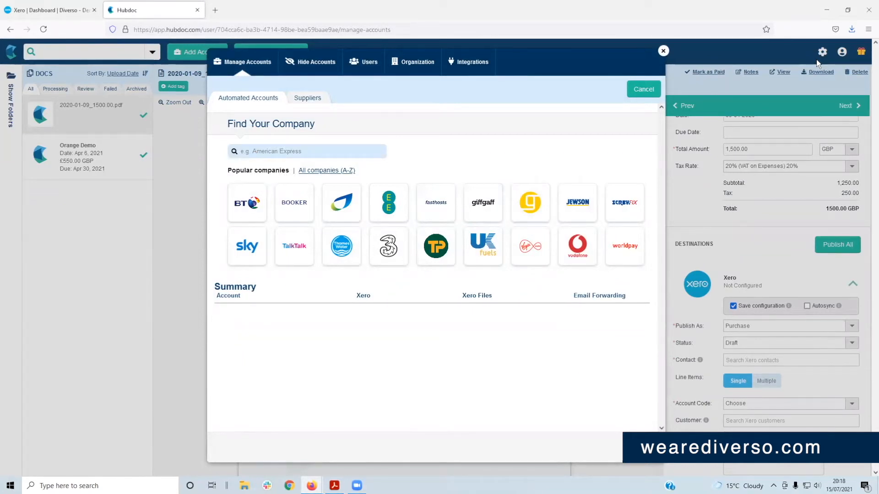
mouse_move(761, 55)
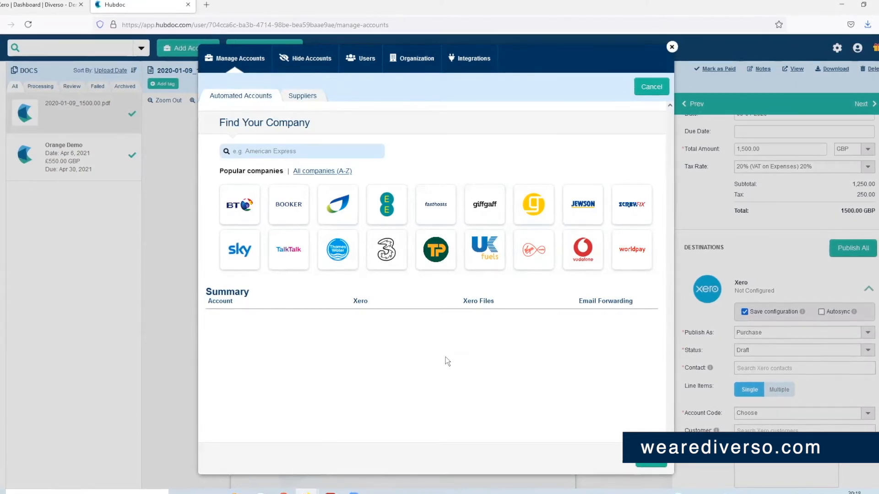
Search 'Travis' in Find Your Company to surface Travis Perkins.
click(301, 151)
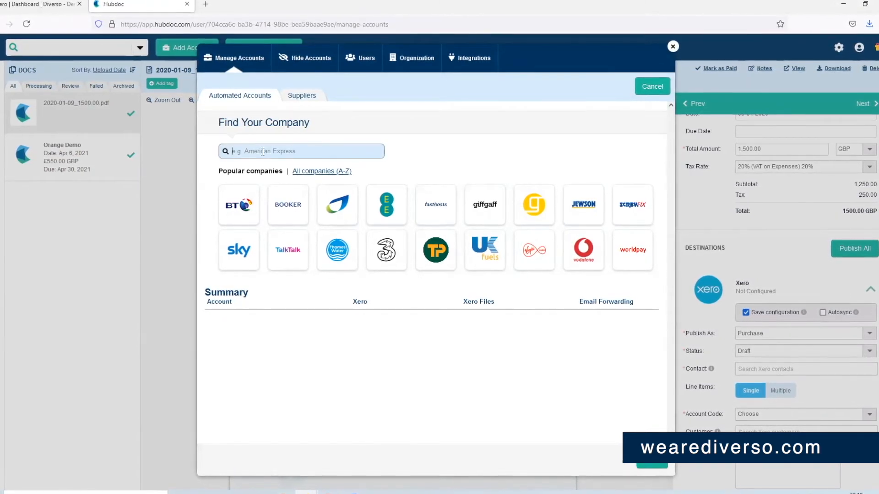
text(Travis)
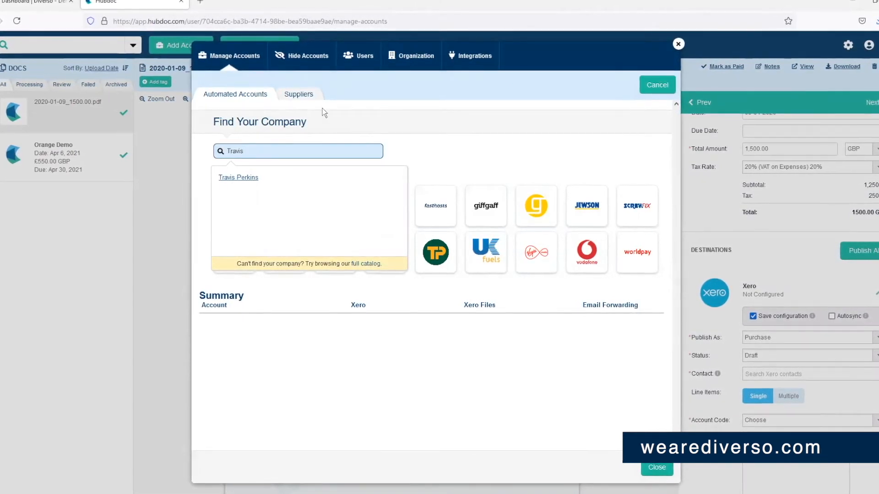
Enable Xero rules and auto-sync for supplier Foxglove Studios, then view hidden accounts.
click(298, 93)
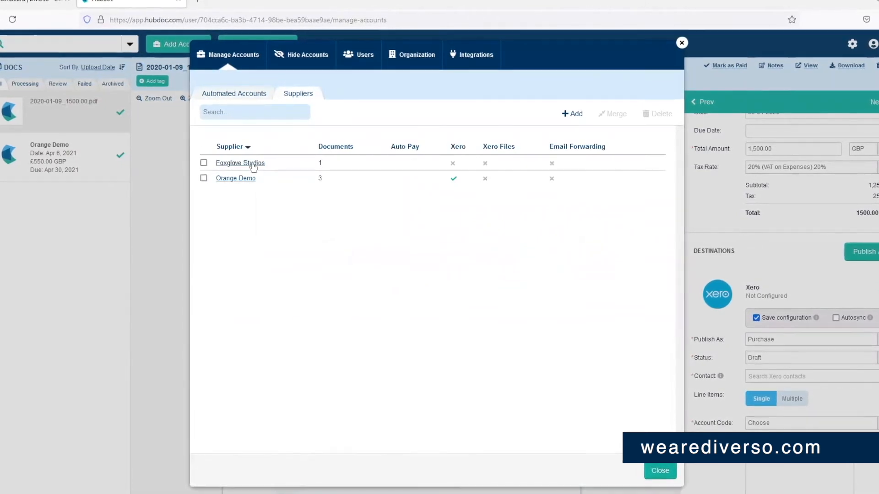
click(240, 163)
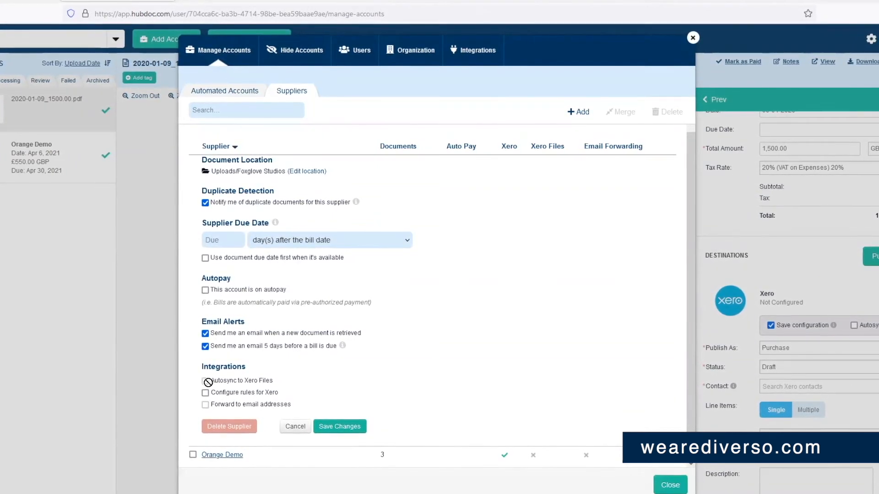
click(205, 393)
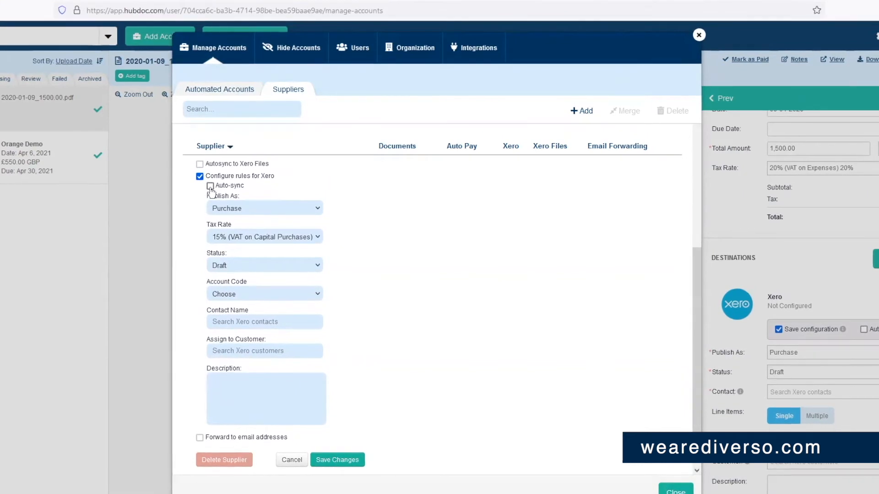
click(209, 185)
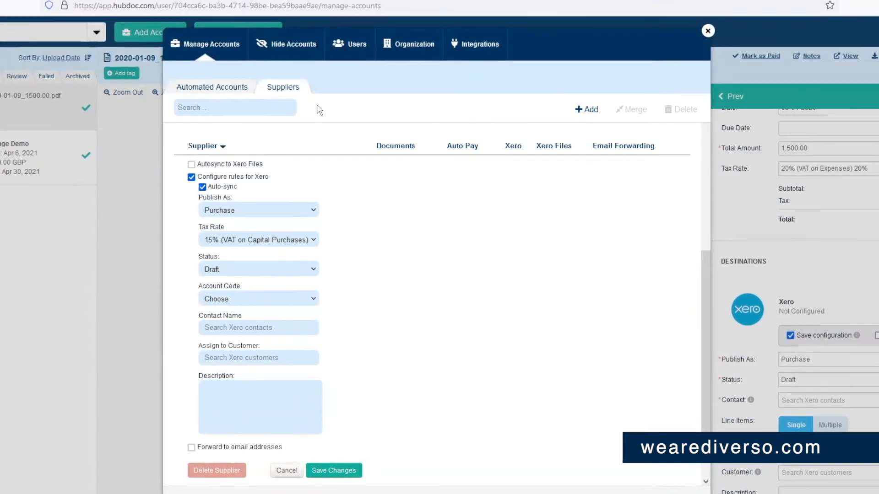
click(292, 44)
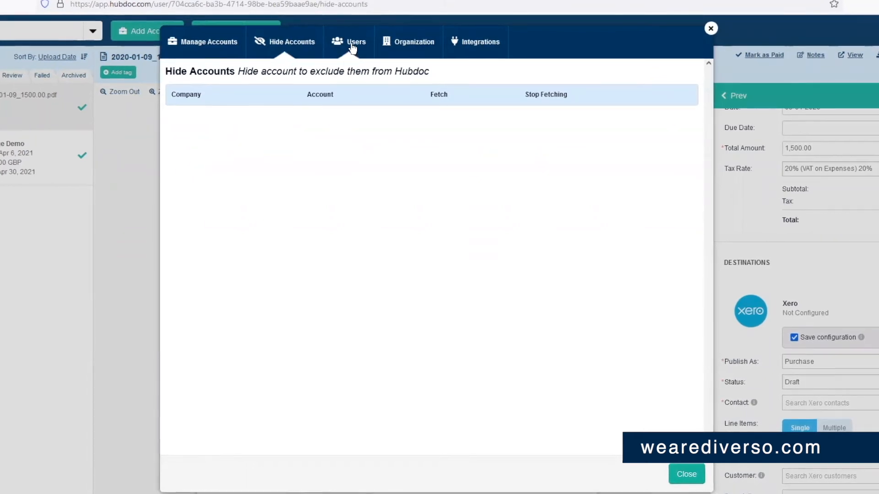
View the organisation's accountant and bookkeeper users, then the organisation settings.
click(349, 41)
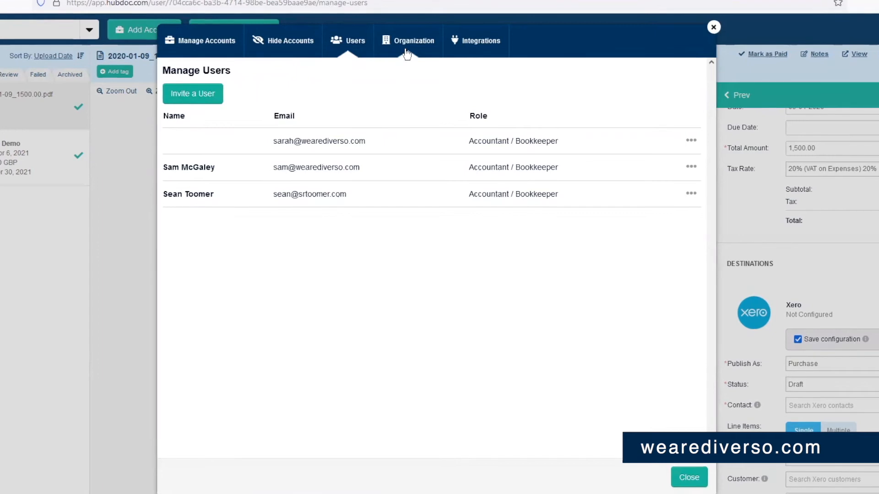
click(415, 40)
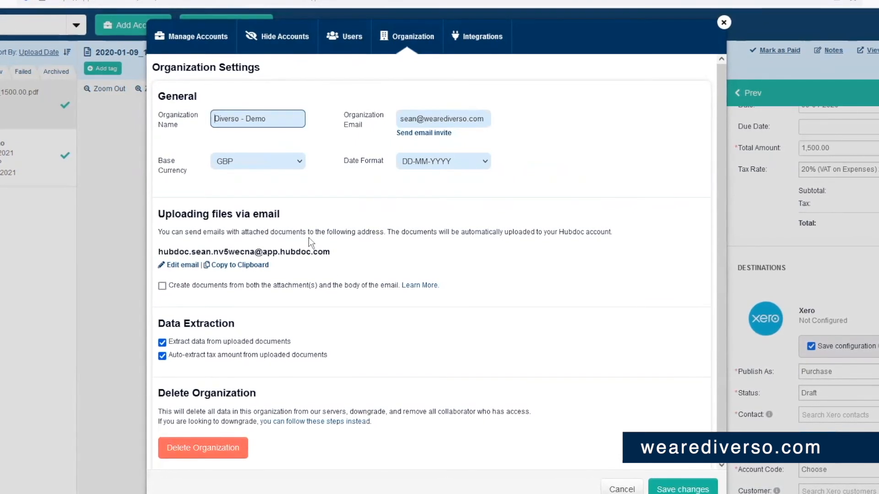
mouse_move(272, 268)
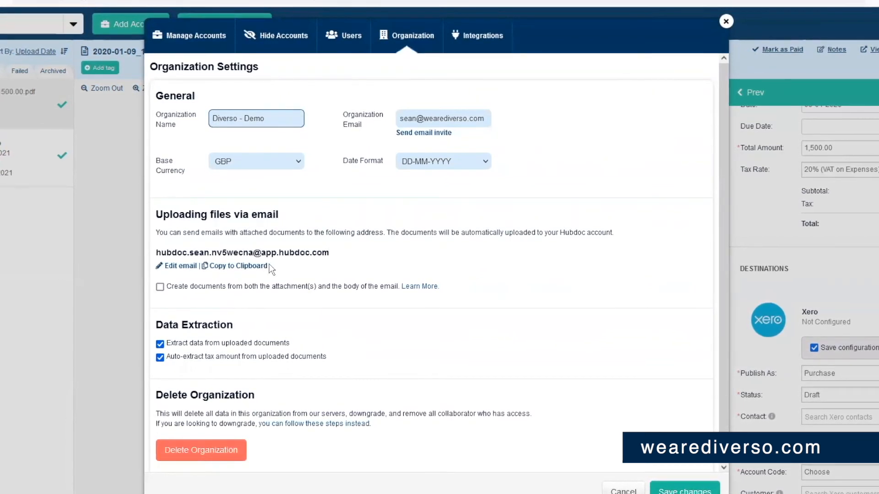
mouse_move(98, 247)
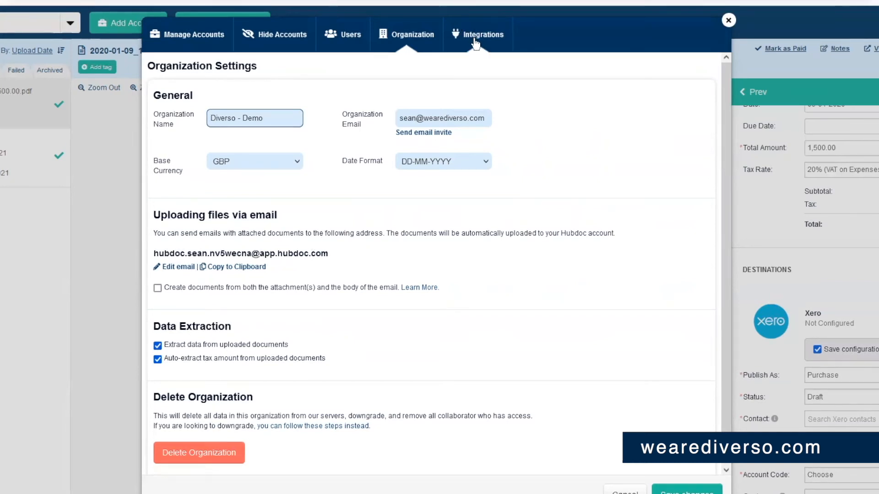
Toggle Publish tax data off and back on in the Xero integration.
click(484, 34)
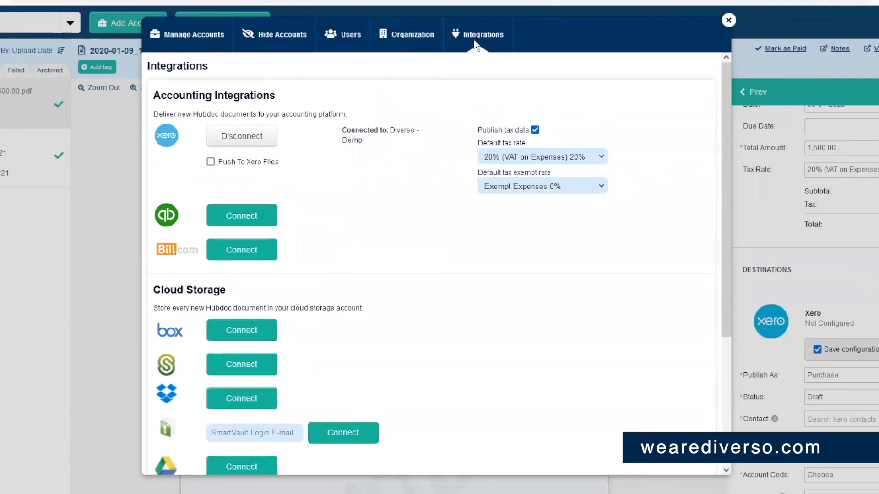
mouse_move(260, 153)
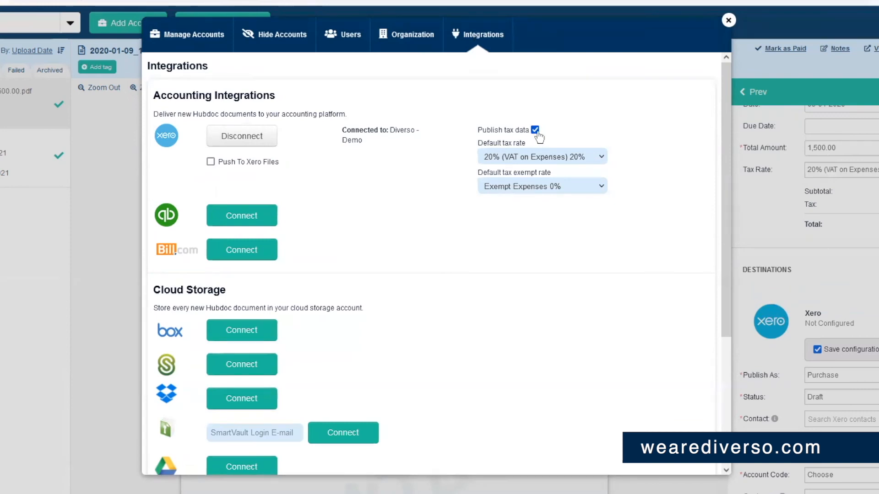
click(534, 130)
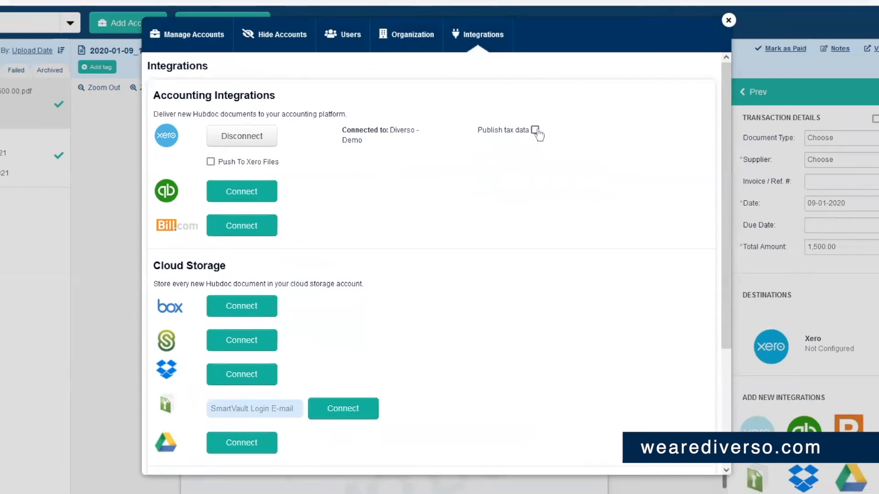
click(534, 130)
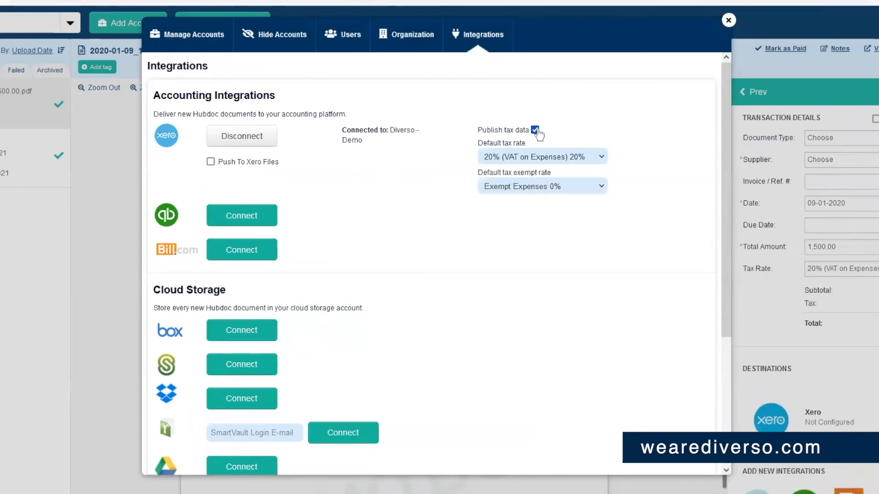
mouse_move(541, 132)
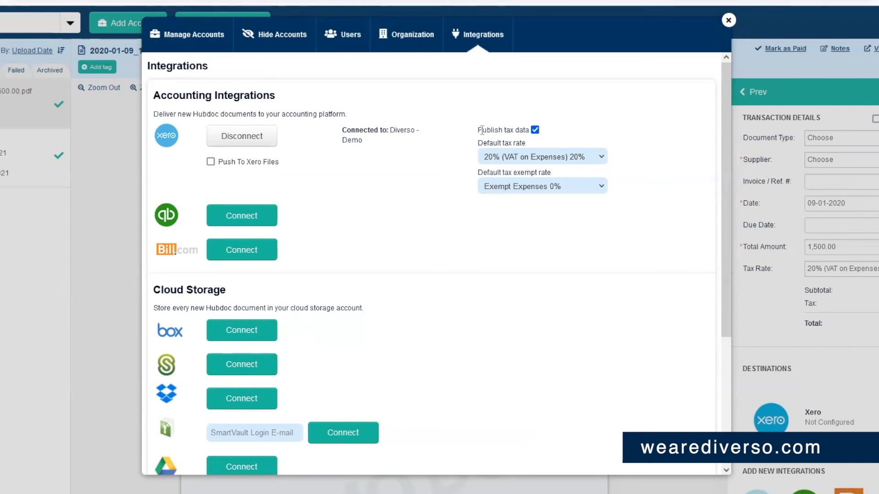
Close settings and return to the Foxglove Studios invoice.
scroll(down, 3)
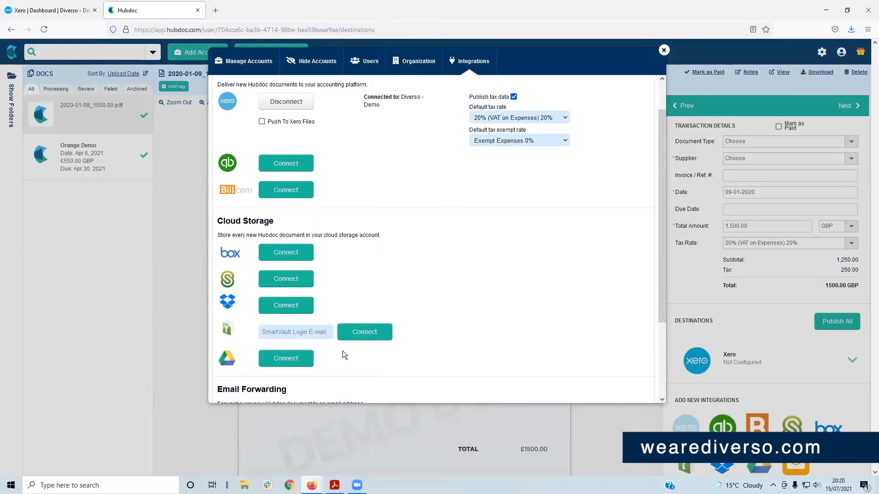
click(663, 50)
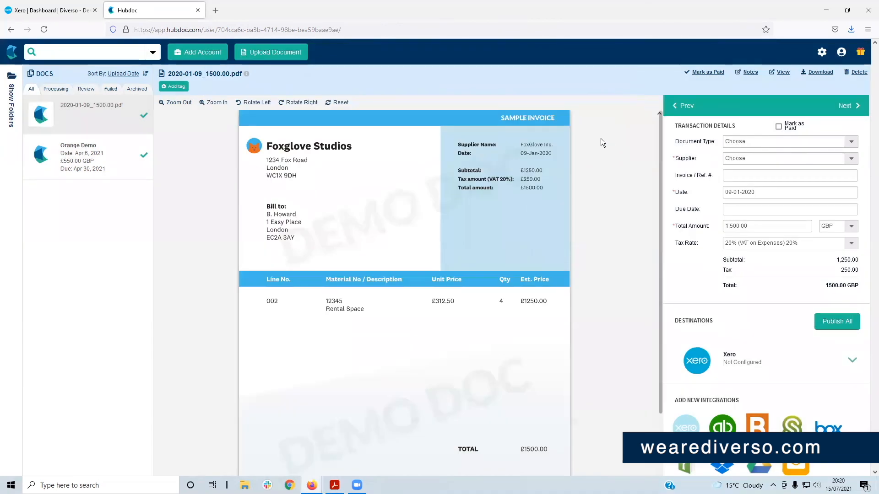